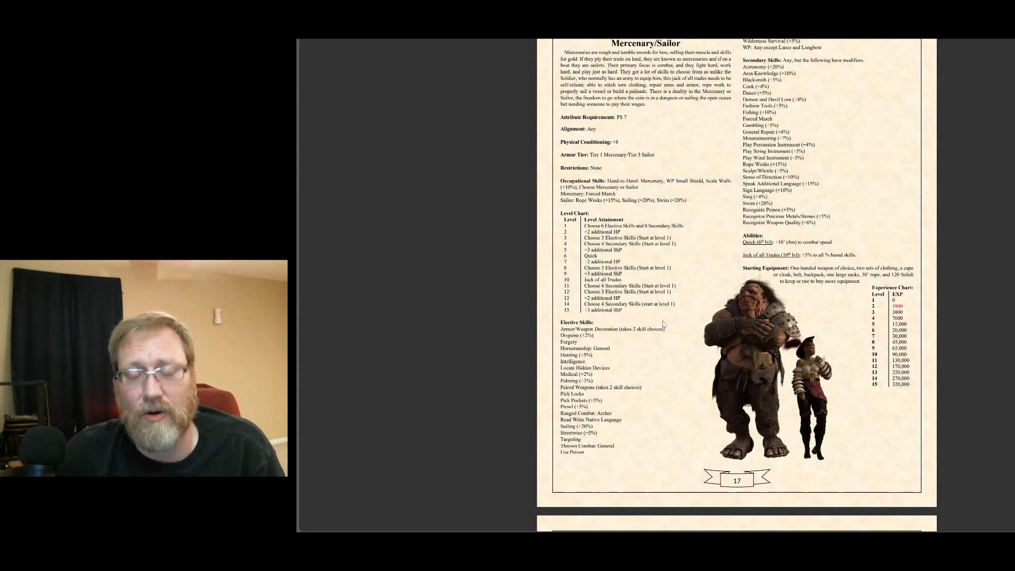
pyautogui.scroll(-3)
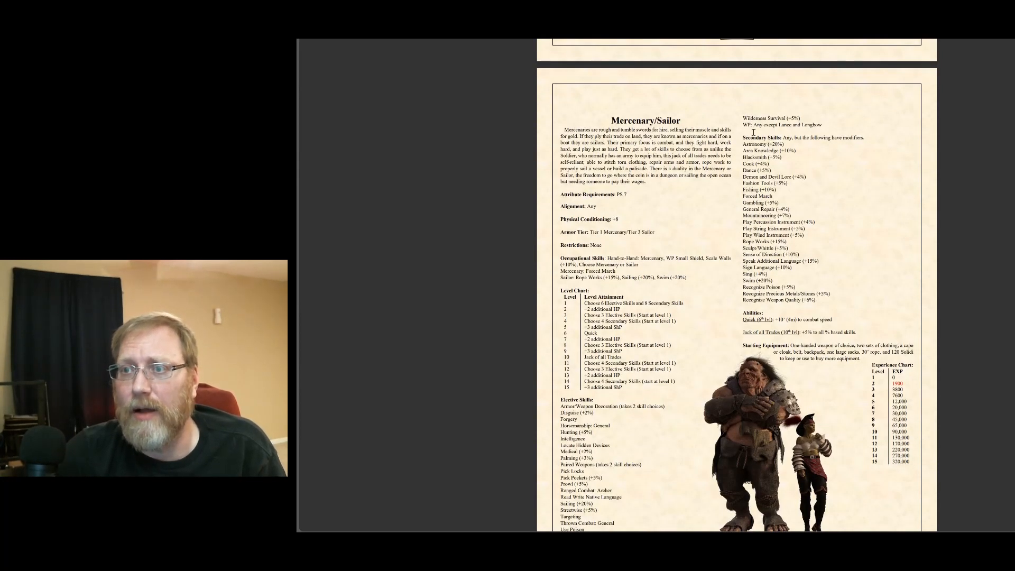